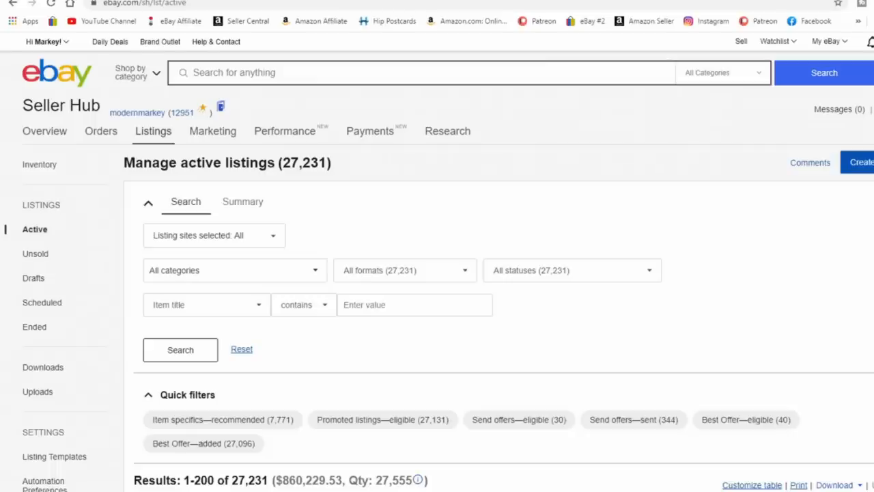
pyautogui.scroll(-3)
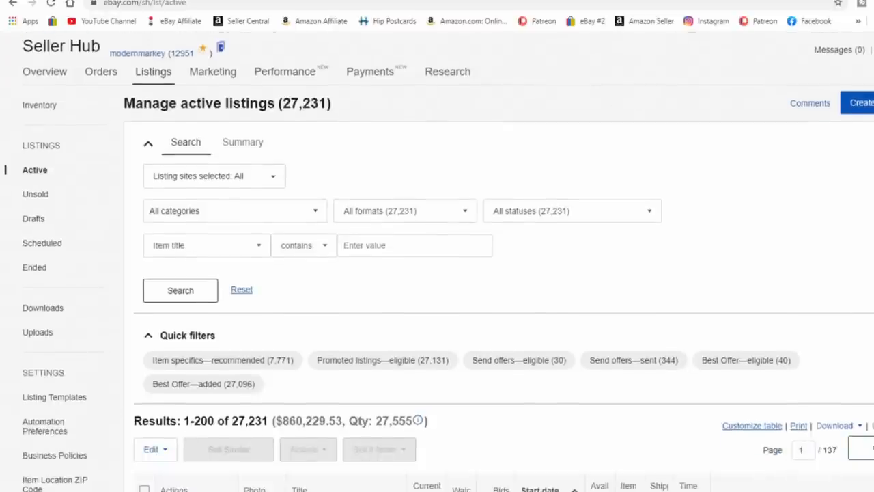
pyautogui.scroll(-3)
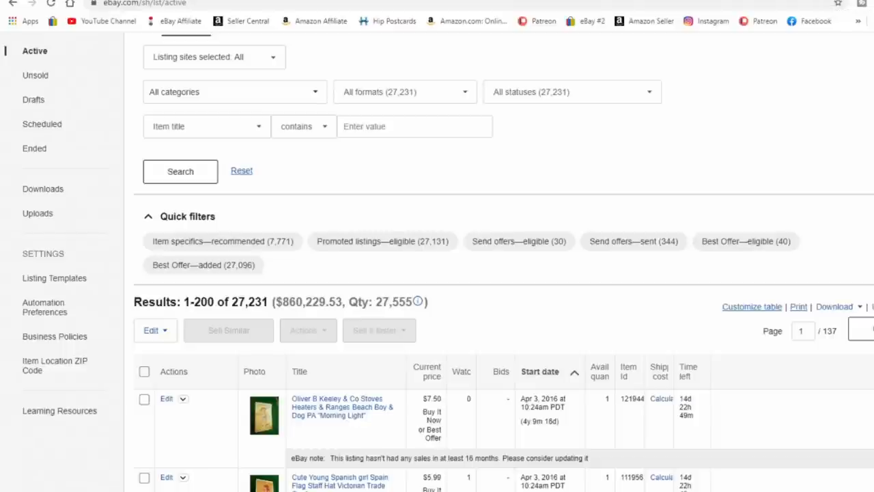
pyautogui.moveTo(844, 51)
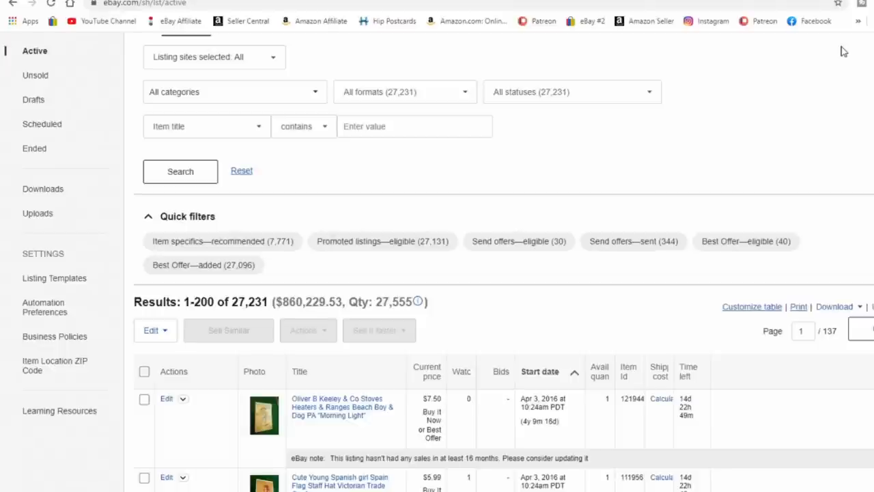
pyautogui.moveTo(802, 158)
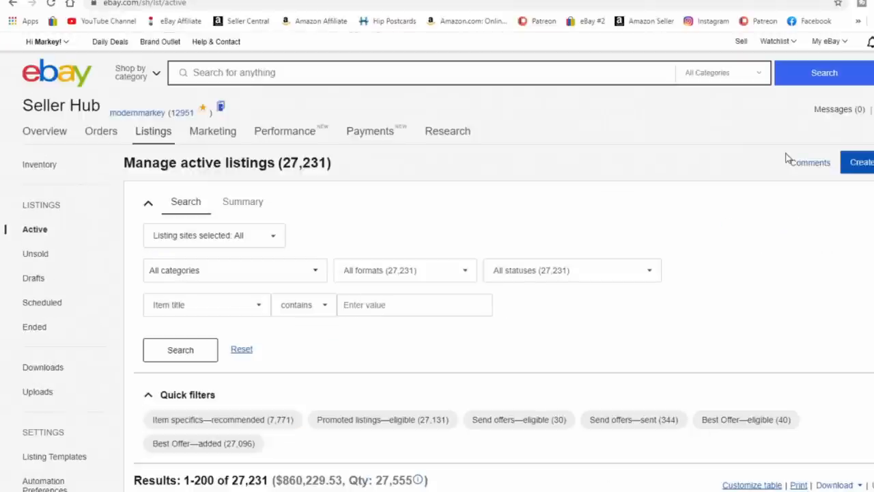
pyautogui.scroll(-3)
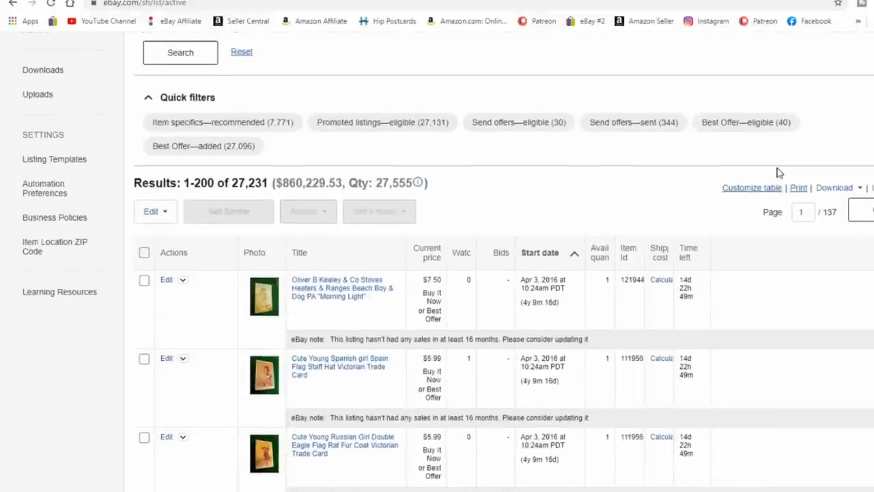
pyautogui.moveTo(750, 151)
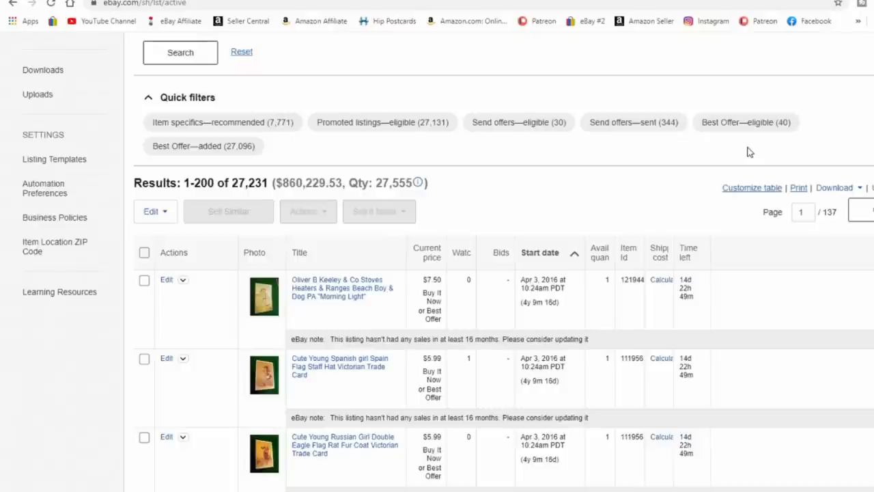
pyautogui.moveTo(665, 147)
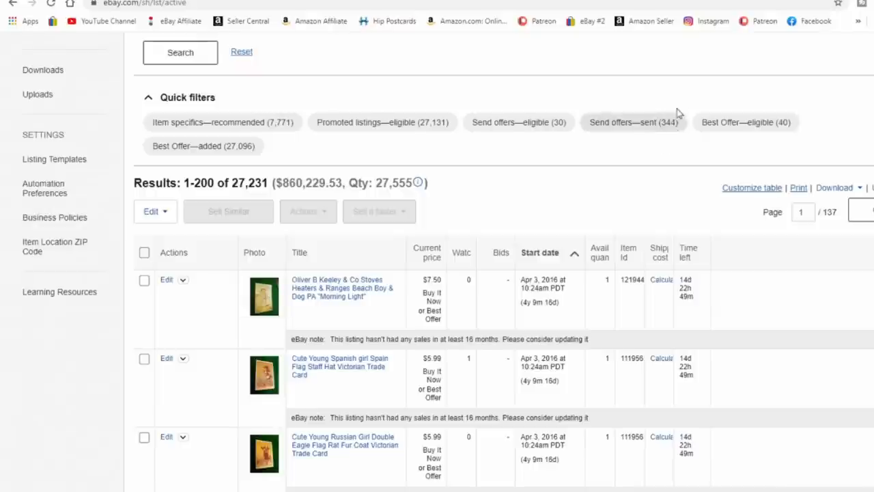
pyautogui.moveTo(686, 125)
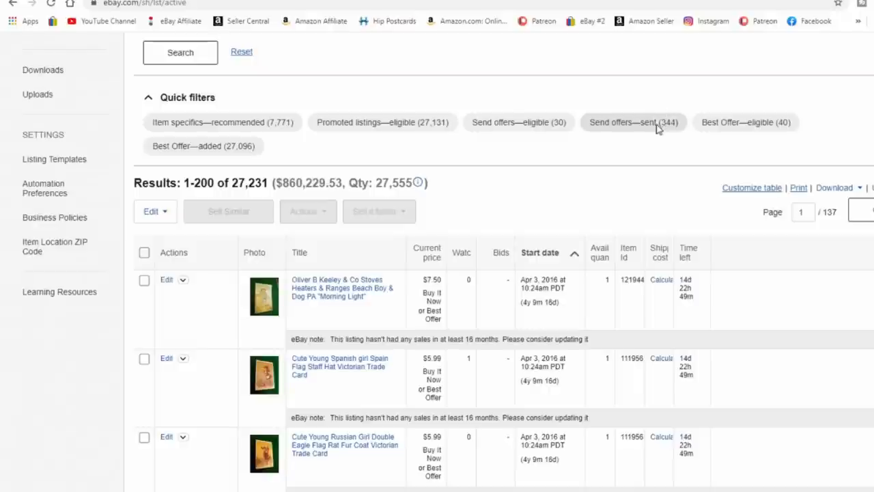
pyautogui.moveTo(646, 144)
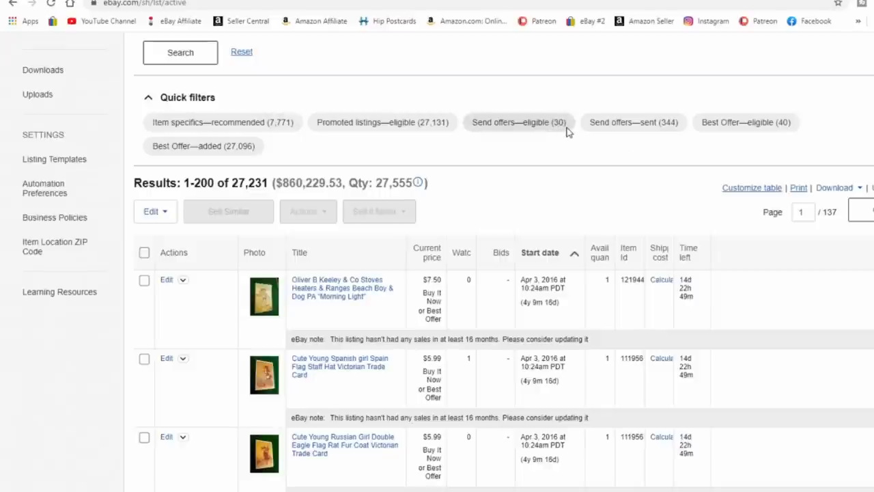
pyautogui.moveTo(628, 112)
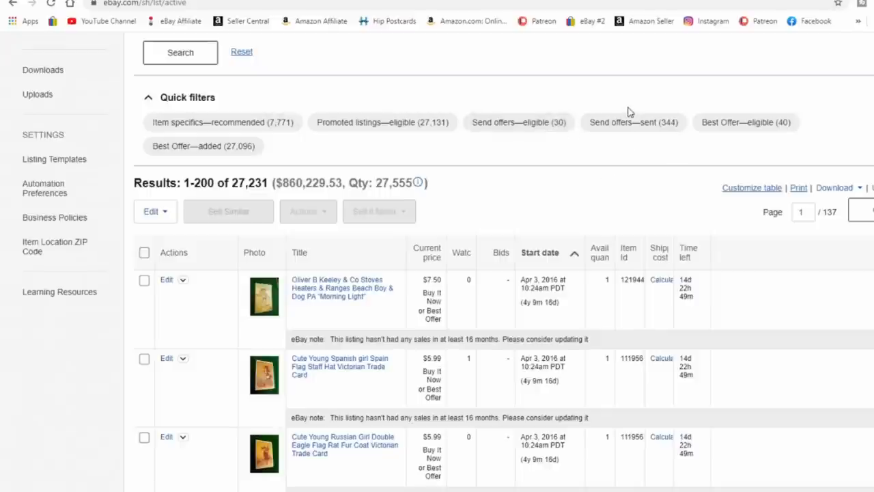